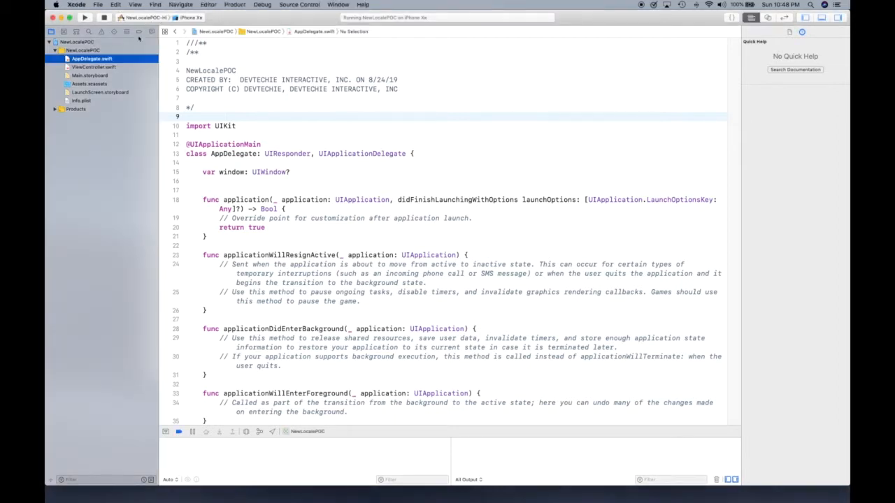
# Select the NewLocalePOC project to show its Info settings with the Localizations section
pyautogui.click(73, 51)
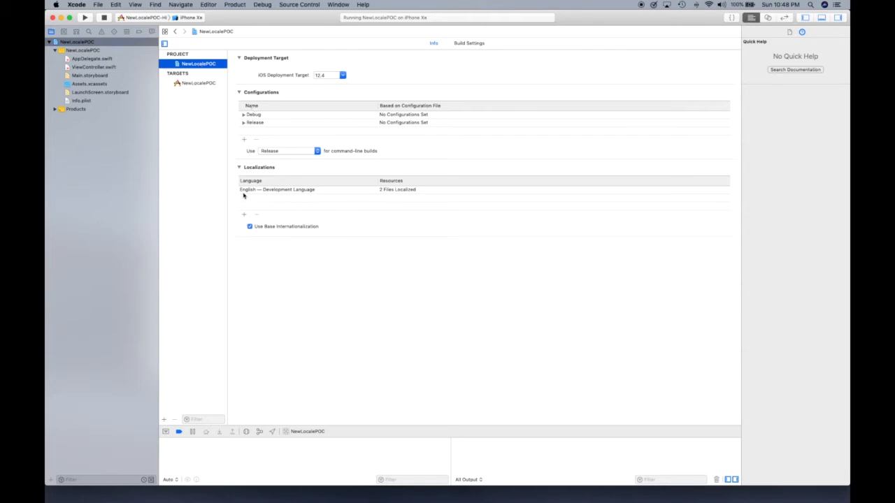
pyautogui.moveTo(282, 226)
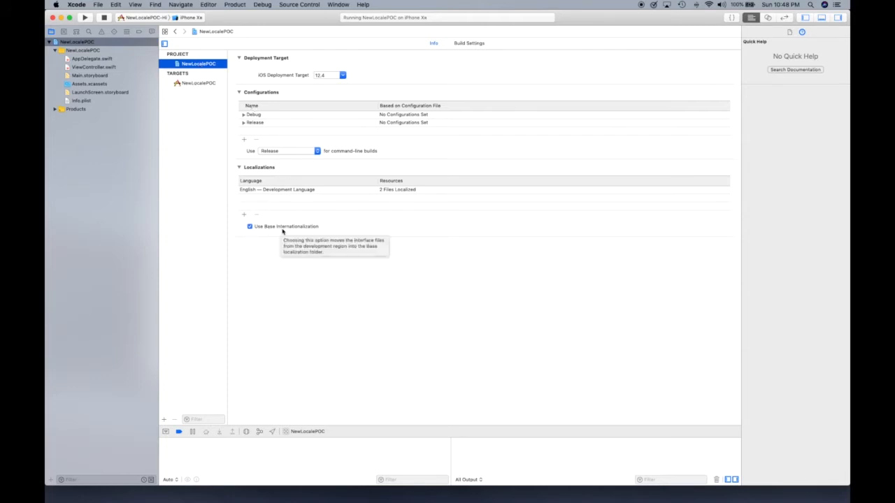
pyautogui.moveTo(302, 233)
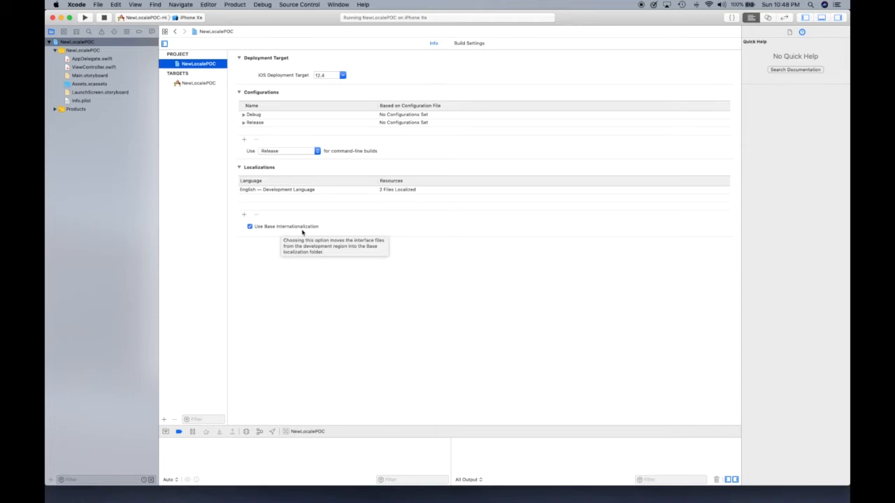
pyautogui.moveTo(270, 196)
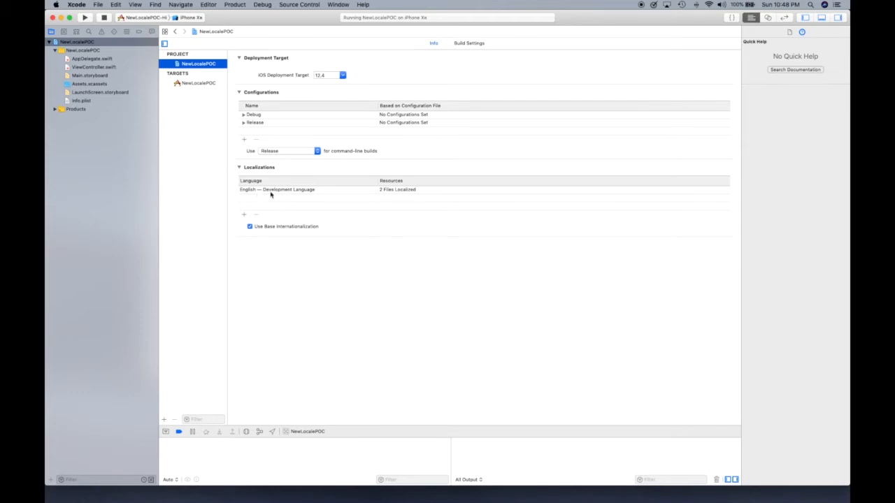
pyautogui.moveTo(288, 195)
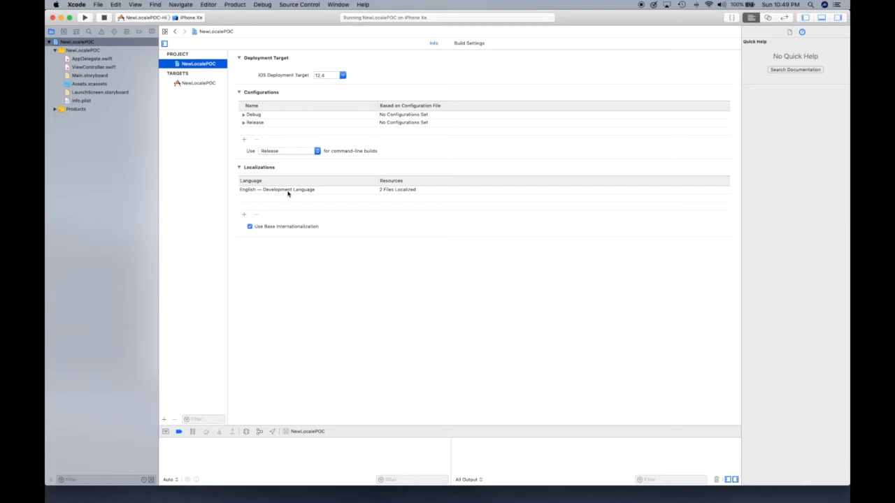
pyautogui.moveTo(299, 197)
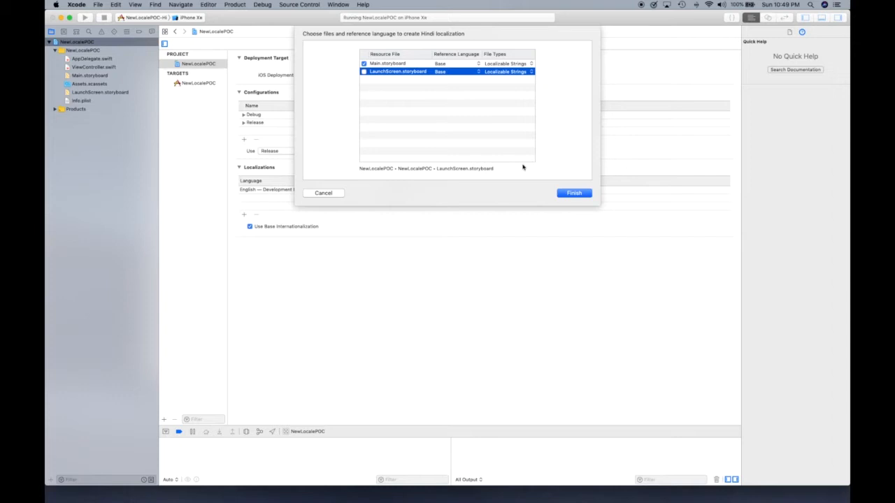
pyautogui.moveTo(489, 205)
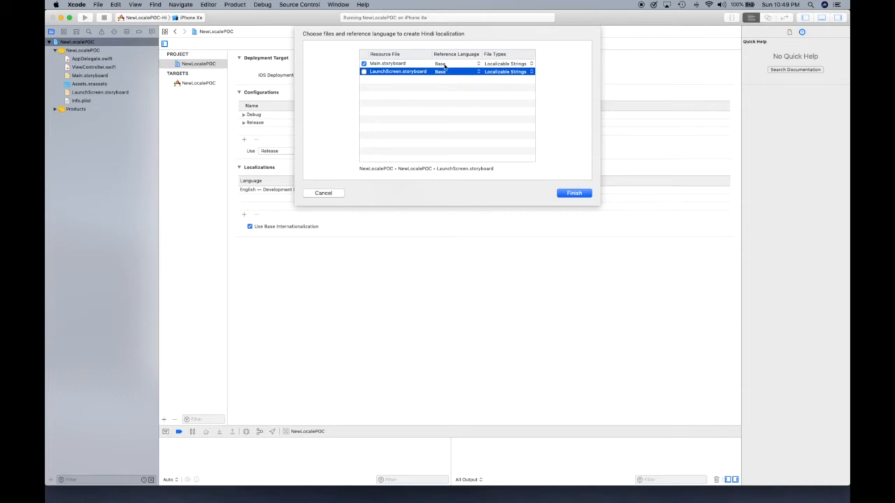
# Keep Base as the reference language for Main.storyboard in the Hindi localization dialog
pyautogui.click(388, 64)
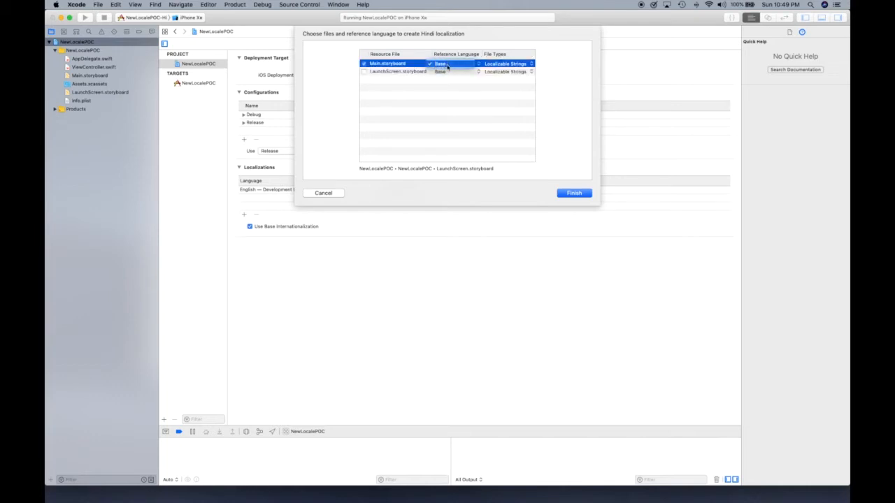
pyautogui.click(388, 64)
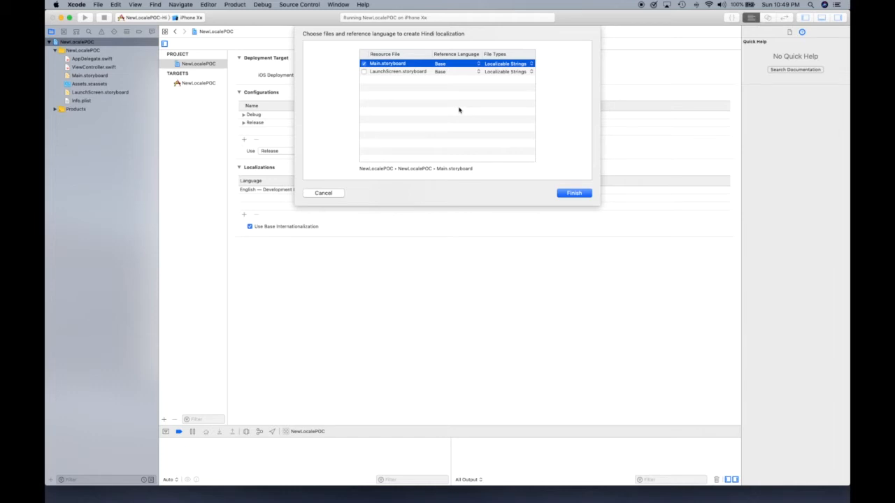
pyautogui.moveTo(483, 121)
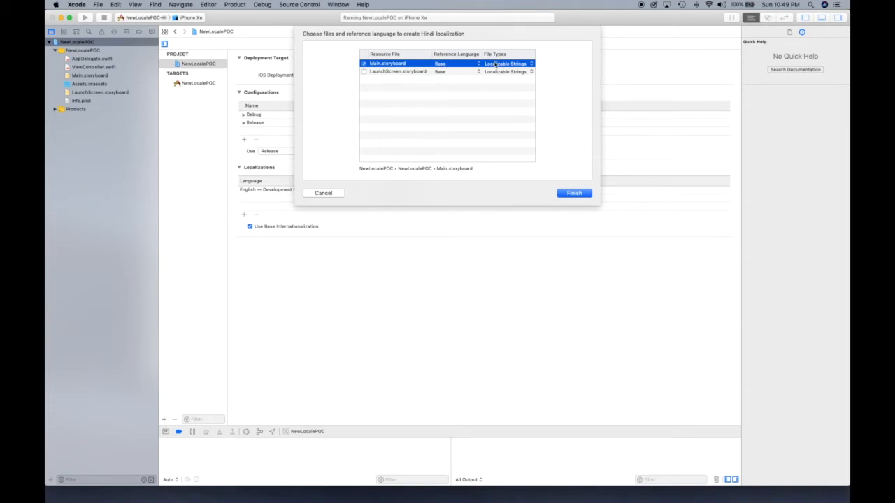
# Settle on Localizable Strings as Main.storyboard's file type and finish adding Hindi
pyautogui.click(508, 64)
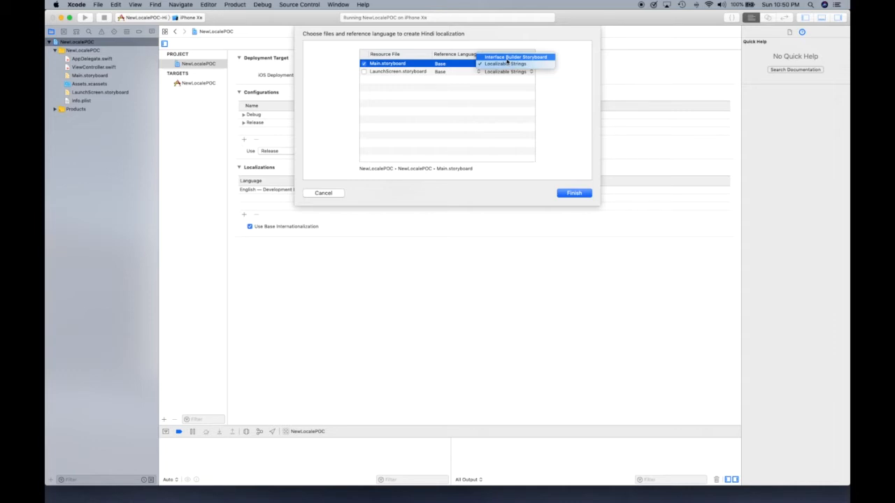
pyautogui.click(518, 57)
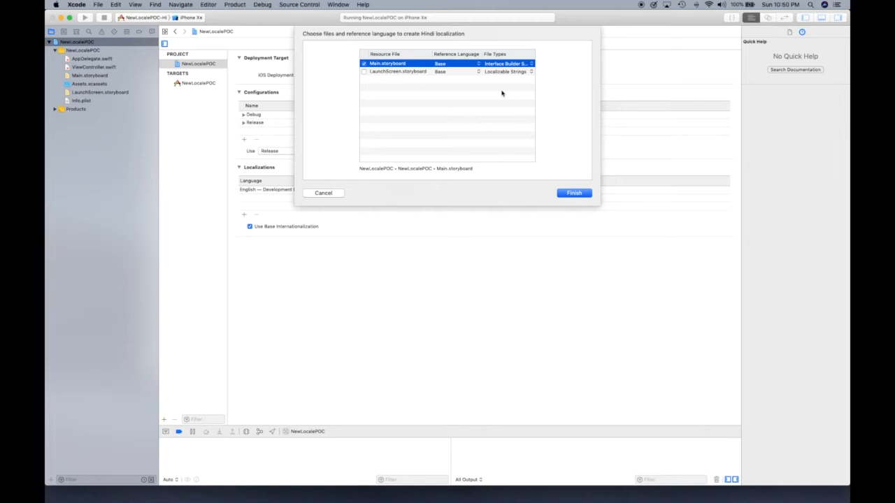
pyautogui.moveTo(513, 107)
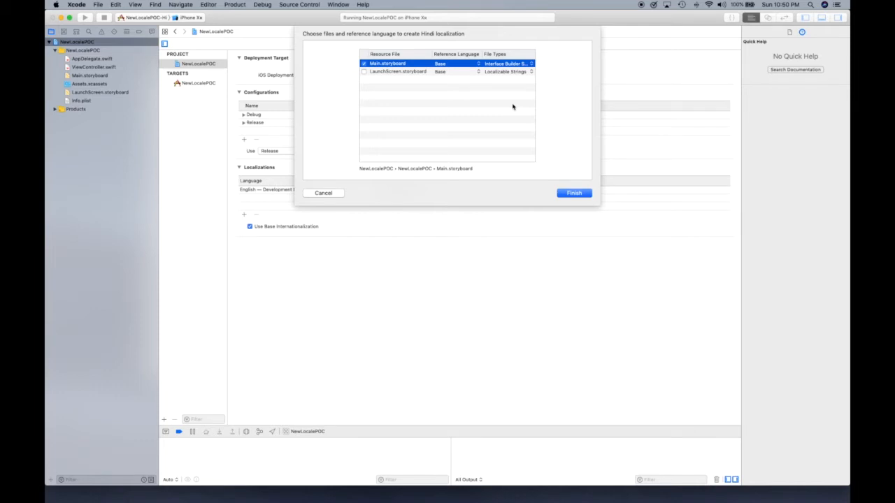
pyautogui.click(515, 64)
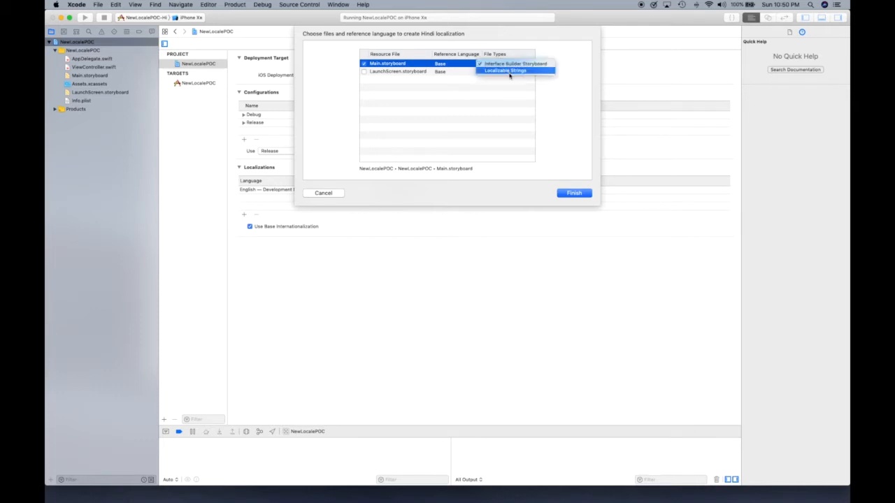
pyautogui.click(514, 72)
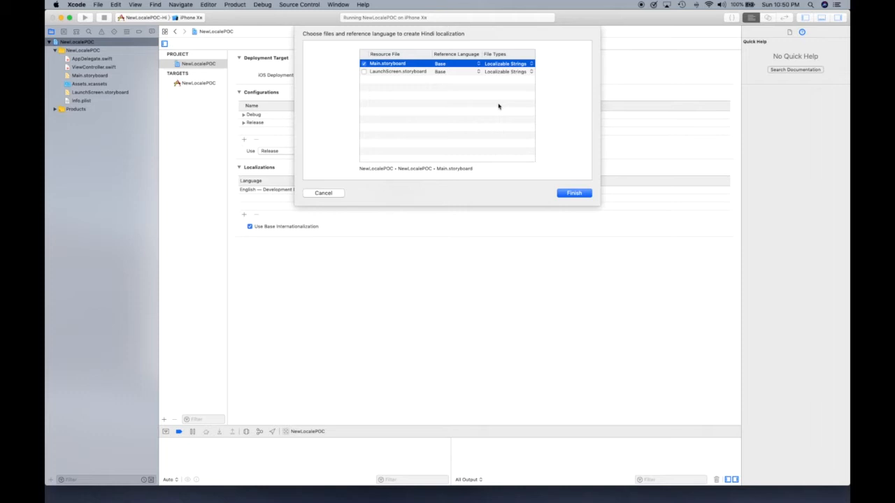
pyautogui.moveTo(504, 63)
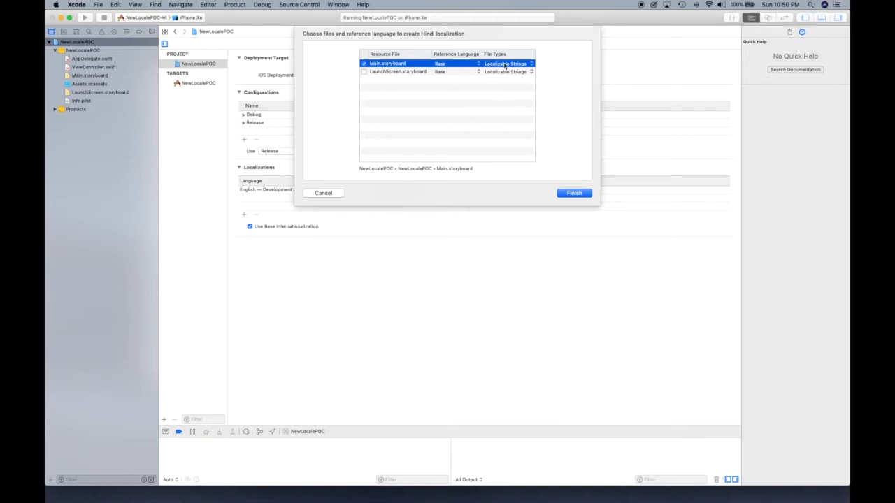
pyautogui.moveTo(515, 156)
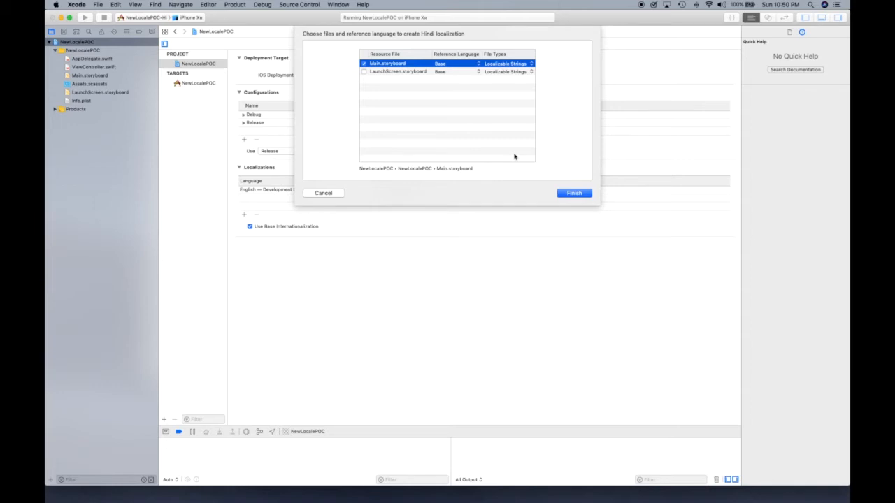
pyautogui.click(507, 65)
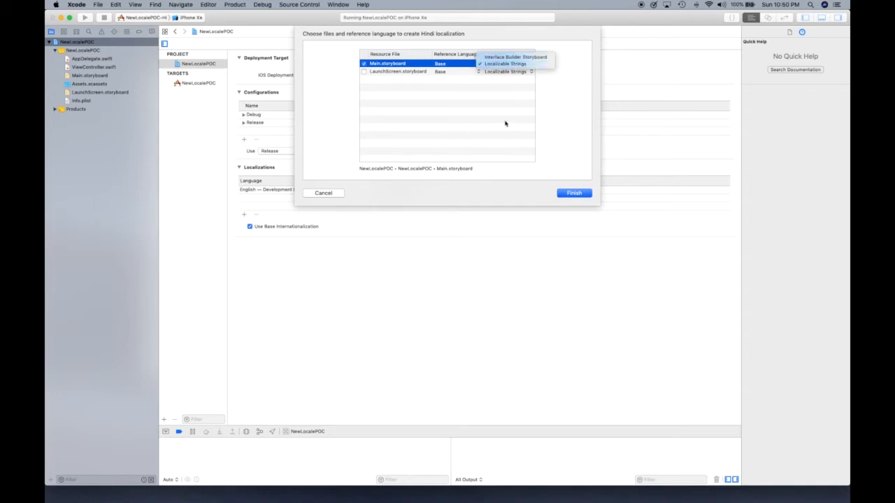
pyautogui.click(511, 64)
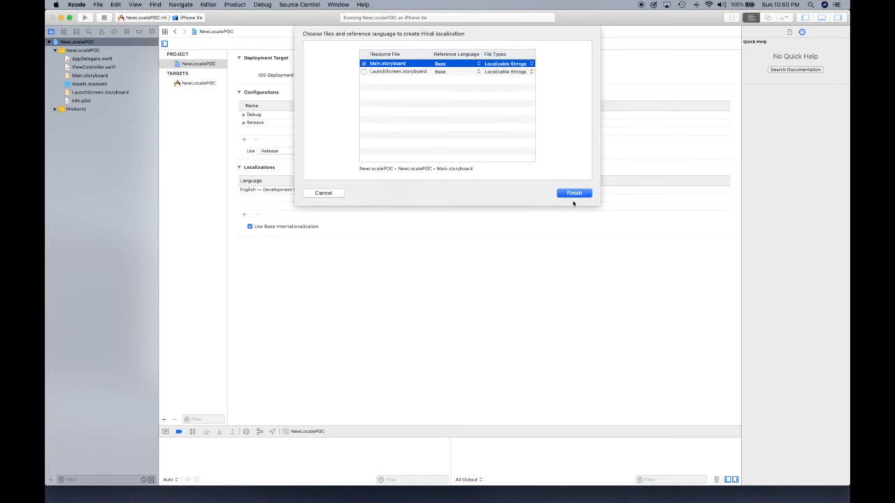
pyautogui.click(574, 193)
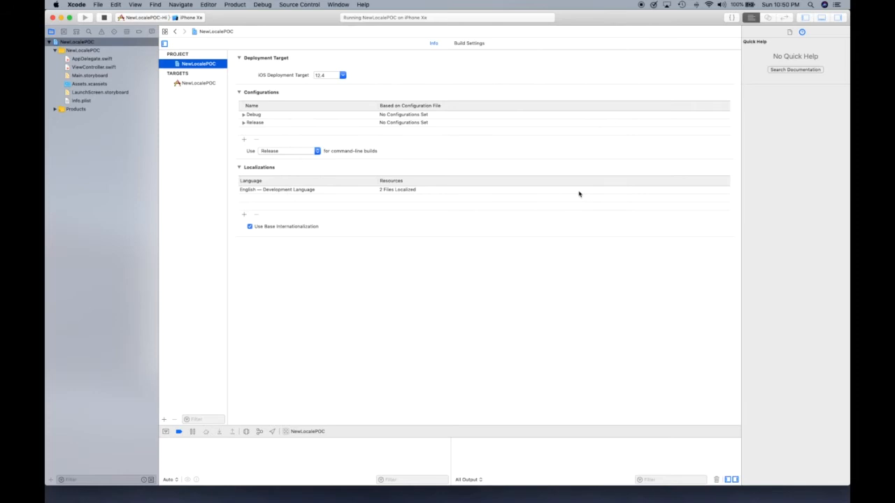
# Use the + button under Localizations to list languages available to add
pyautogui.click(244, 214)
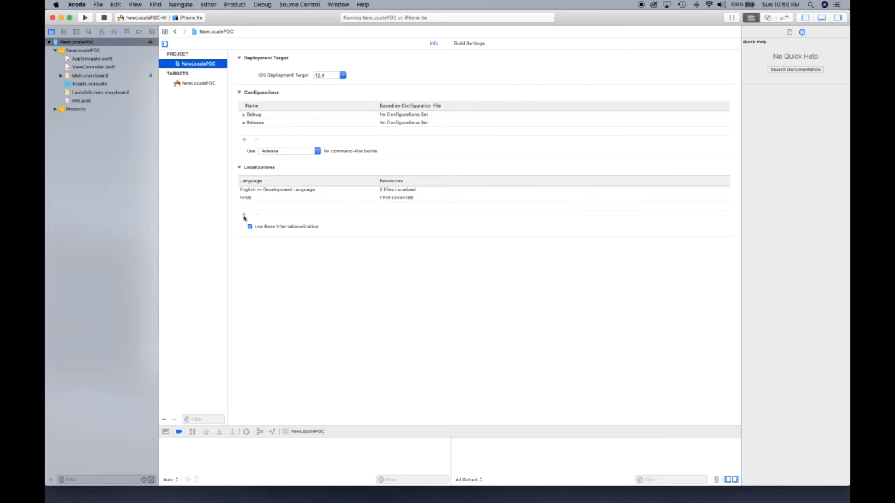
pyautogui.click(244, 215)
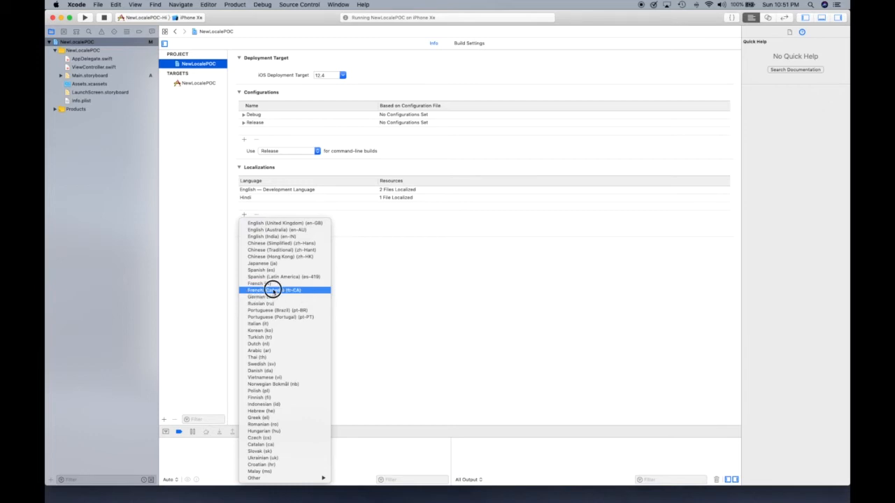
pyautogui.moveTo(295, 290)
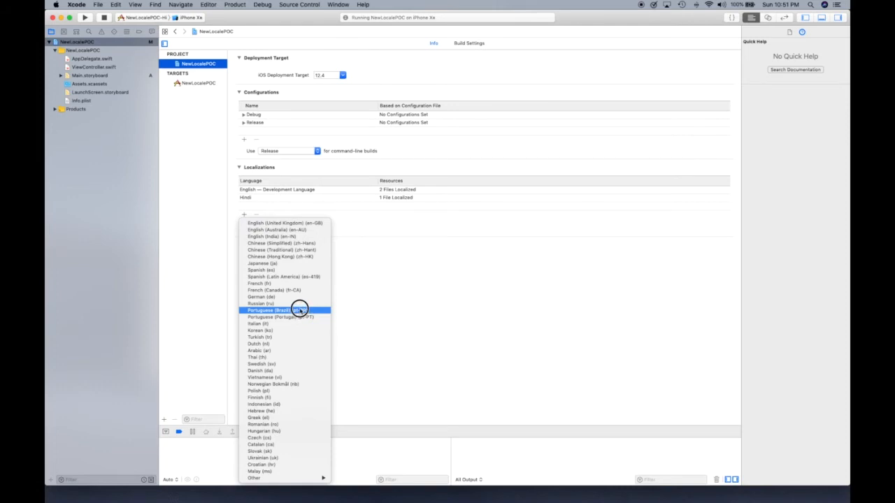
pyautogui.moveTo(309, 309)
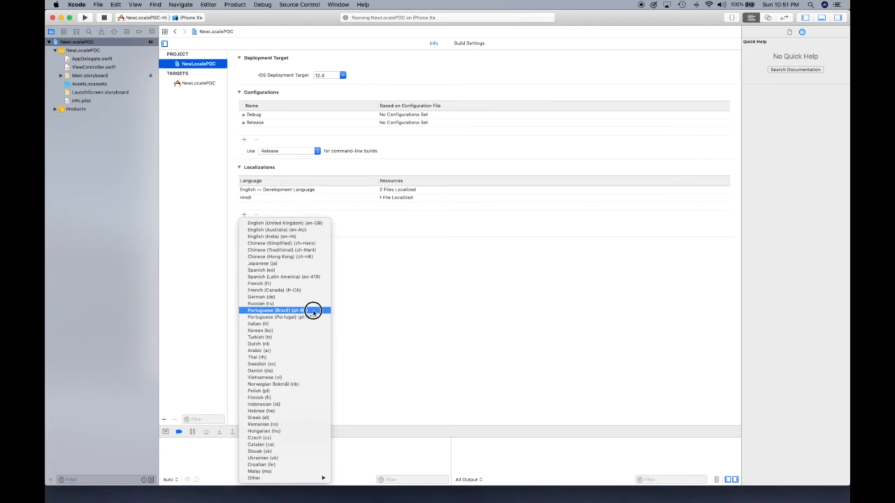
pyautogui.moveTo(305, 311)
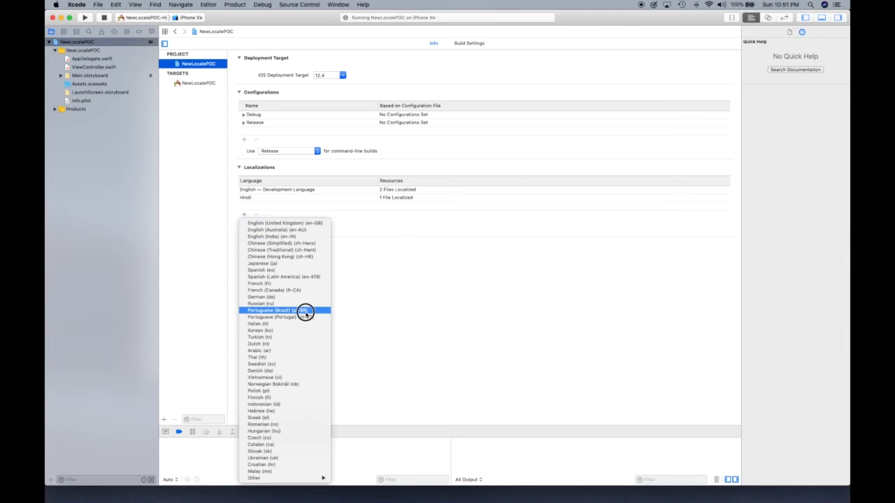
pyautogui.moveTo(298, 316)
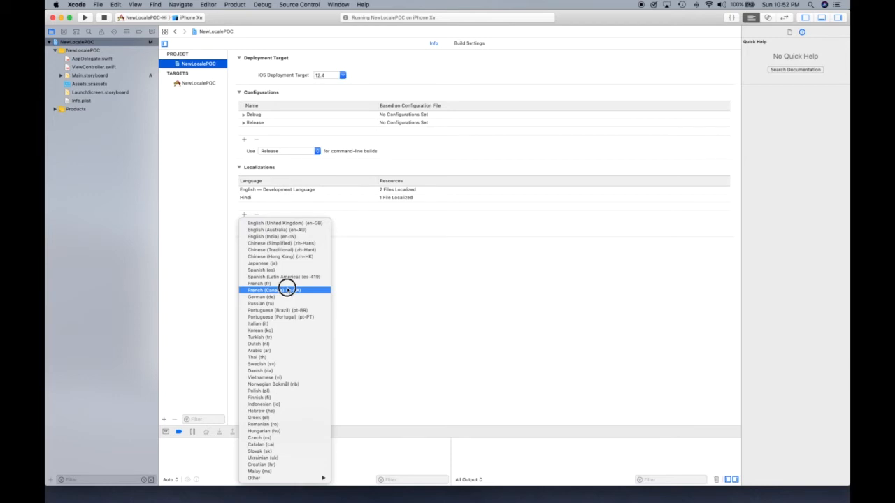
pyautogui.moveTo(259, 283)
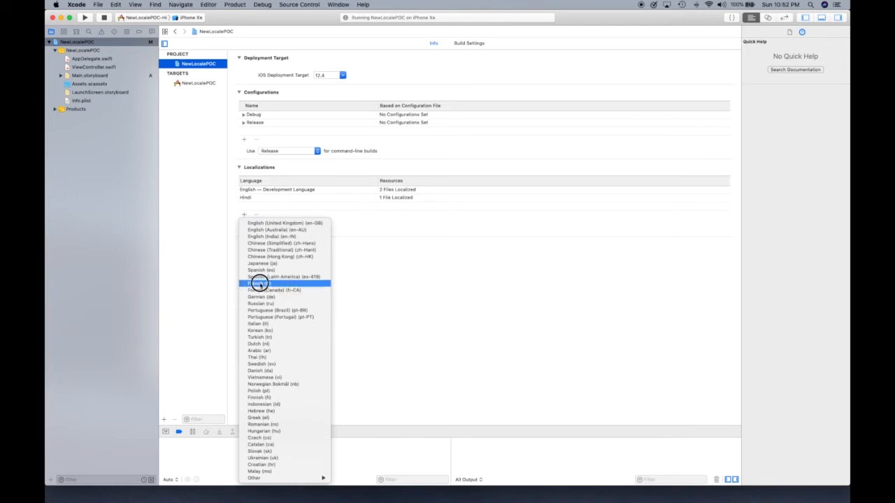
# Choose French (fr) and finish so Main.storyboard gains a French strings file
pyautogui.click(260, 283)
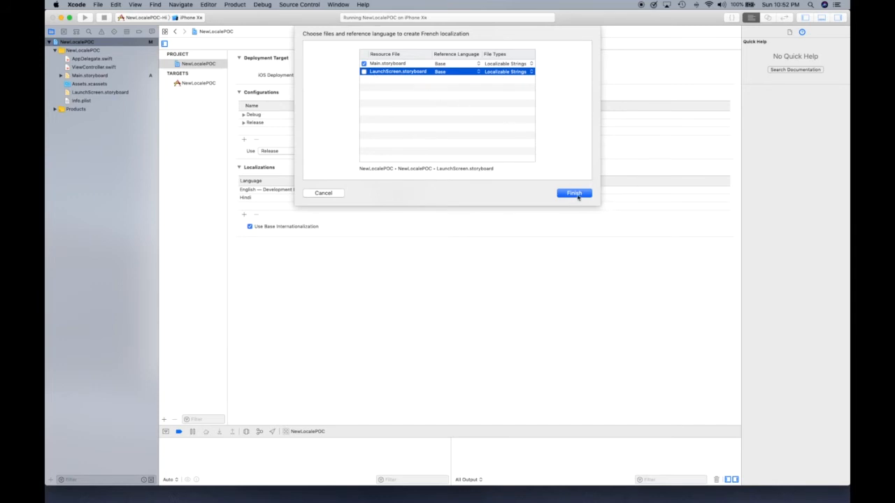
pyautogui.click(575, 193)
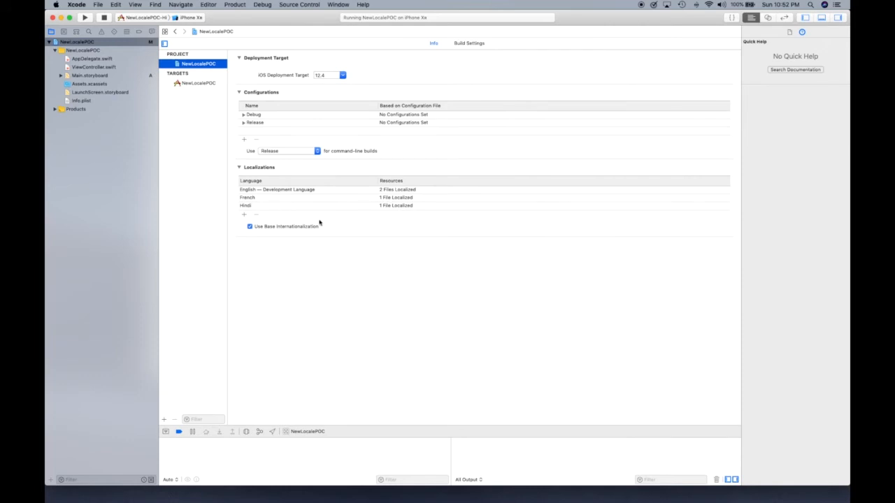
pyautogui.moveTo(265, 264)
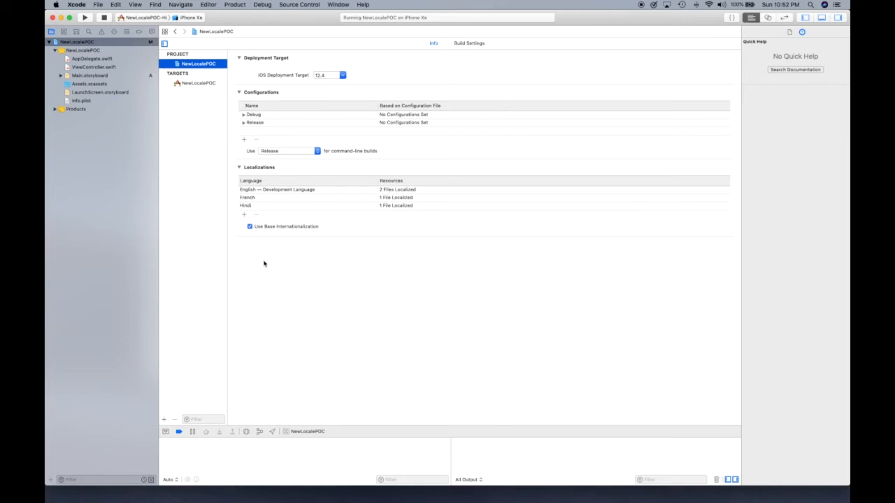
pyautogui.moveTo(233, 216)
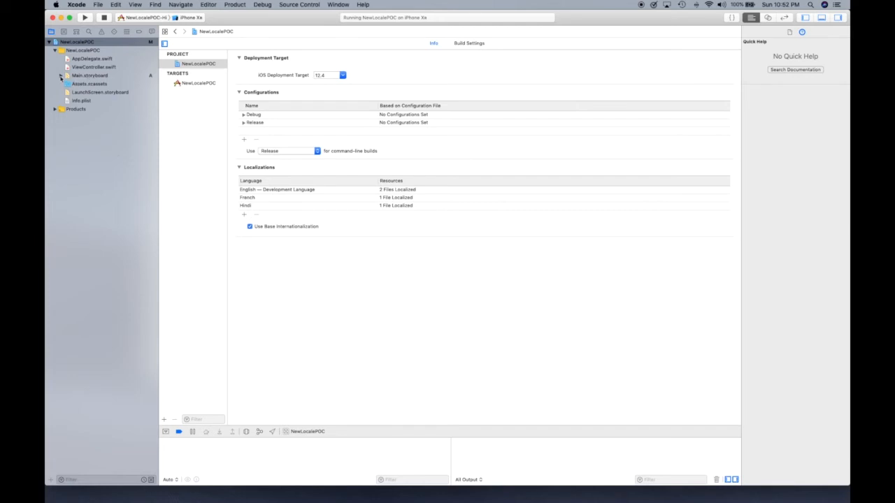
pyautogui.click(60, 75)
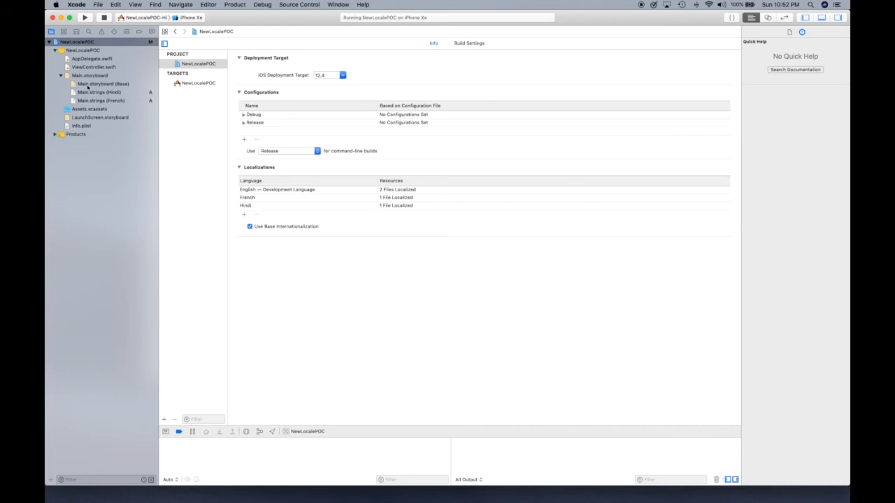
# View Main.storyboard's Base, Hindi and French versions, then collapse the group
pyautogui.click(101, 84)
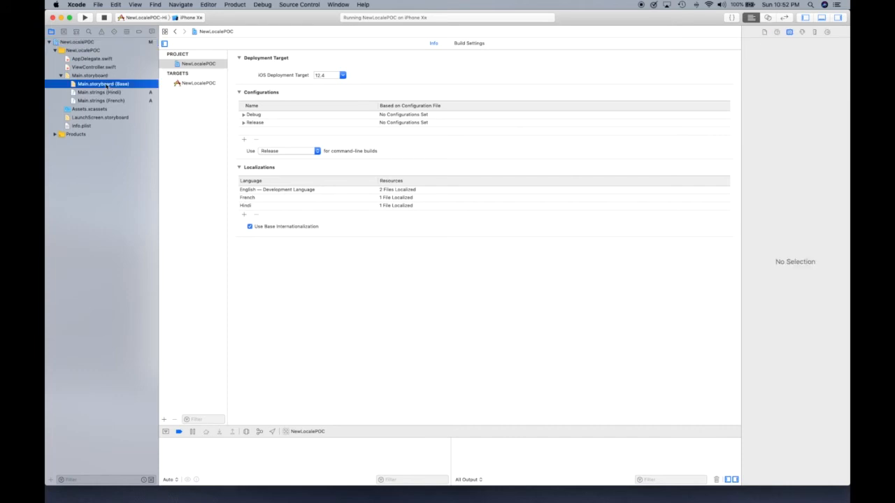
pyautogui.click(103, 84)
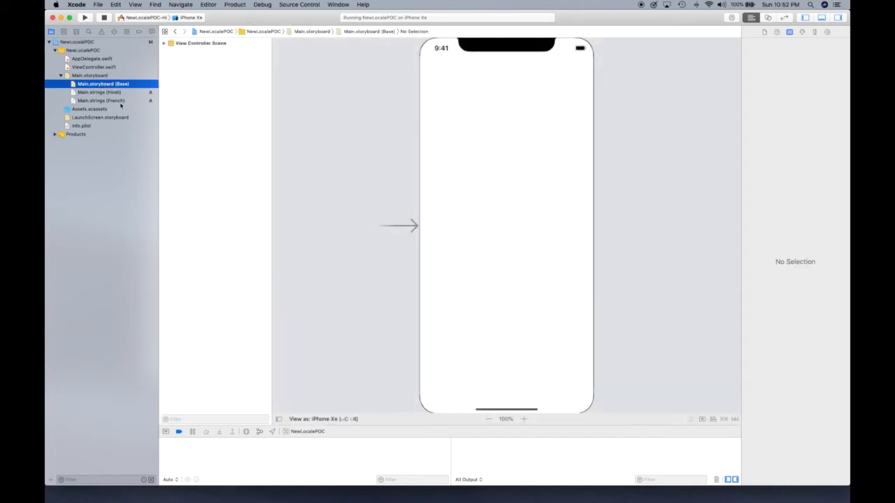
pyautogui.click(104, 91)
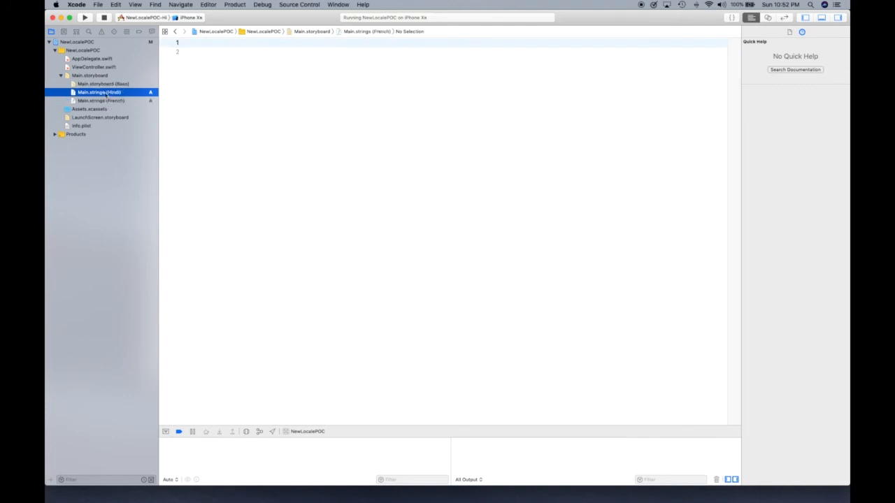
pyautogui.click(100, 100)
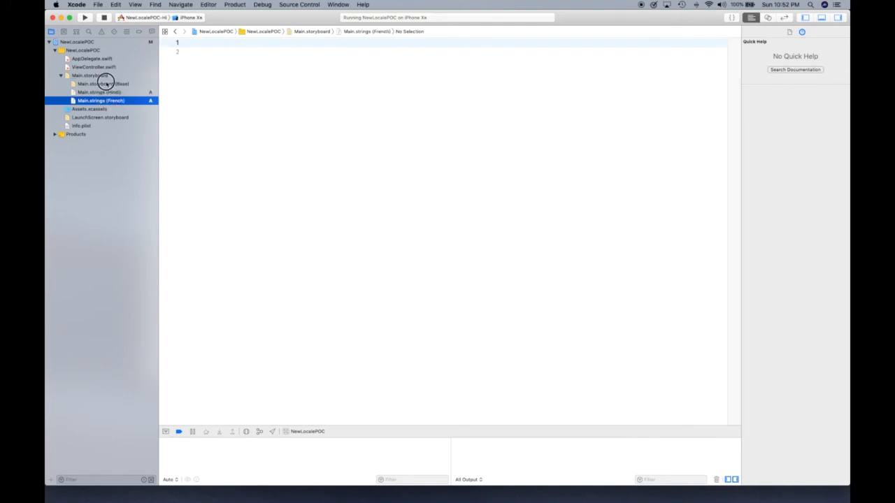
pyautogui.click(88, 74)
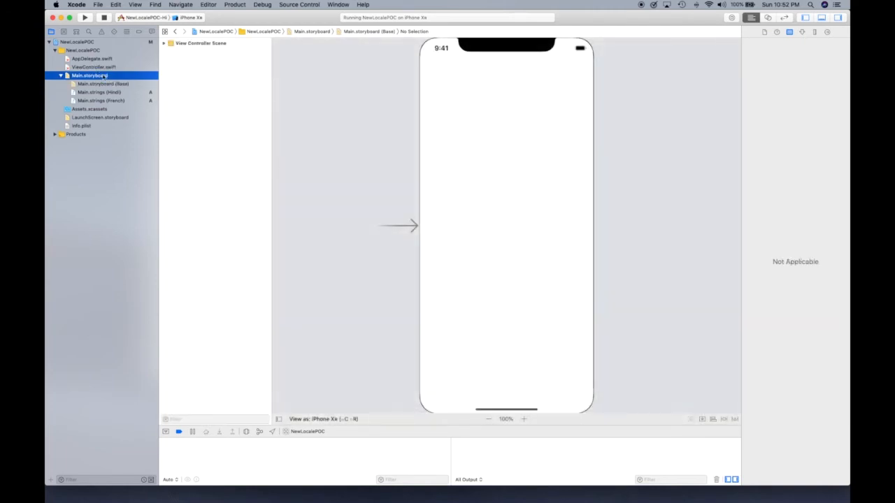
pyautogui.click(100, 100)
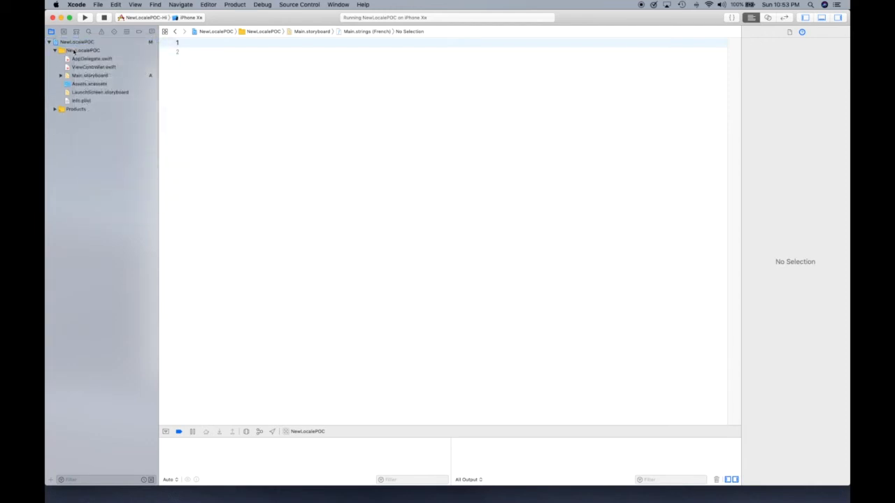
# Start a new file in NewLocalePOC, filter 'st' and proceed with the Strings File template
pyautogui.rightClick(77, 52)
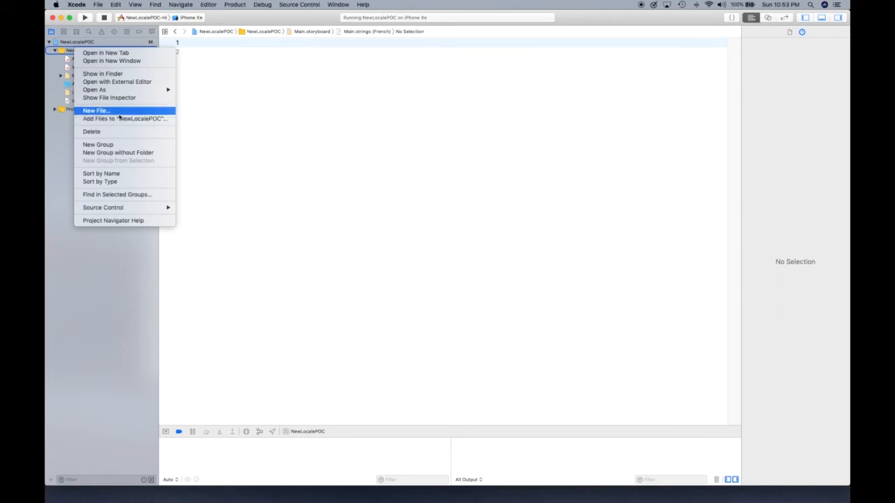
pyautogui.click(98, 111)
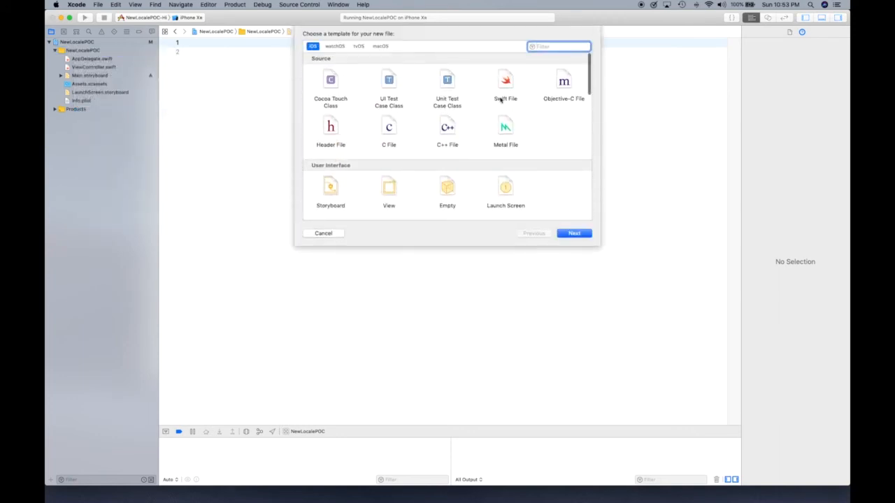
pyautogui.write('string')
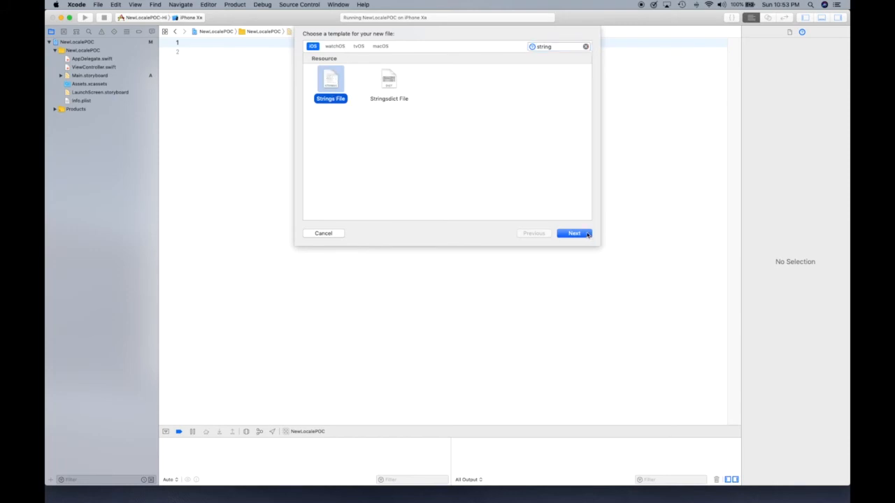
pyautogui.click(574, 233)
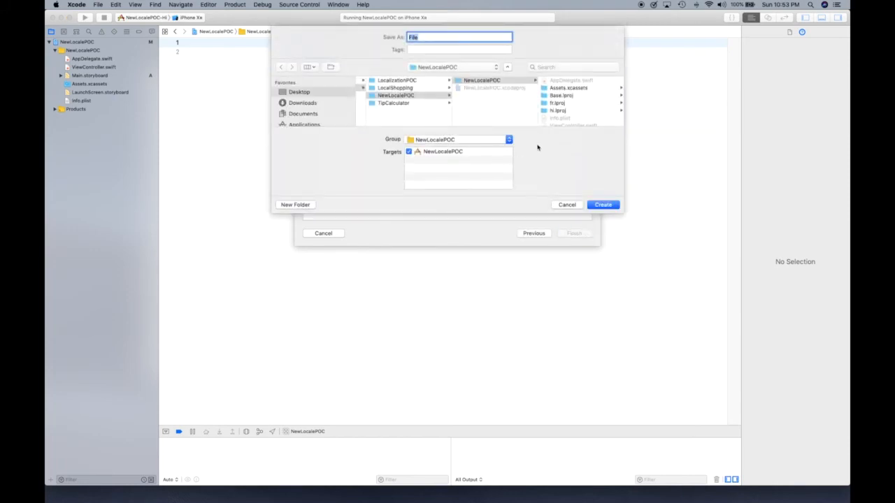
pyautogui.moveTo(553, 154)
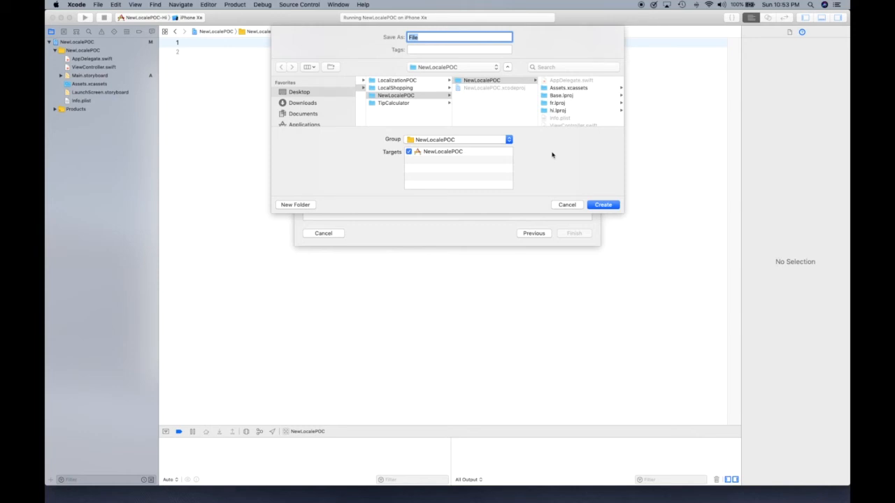
# Name the new strings file 'Localizable' and create it
pyautogui.write('Localizab')
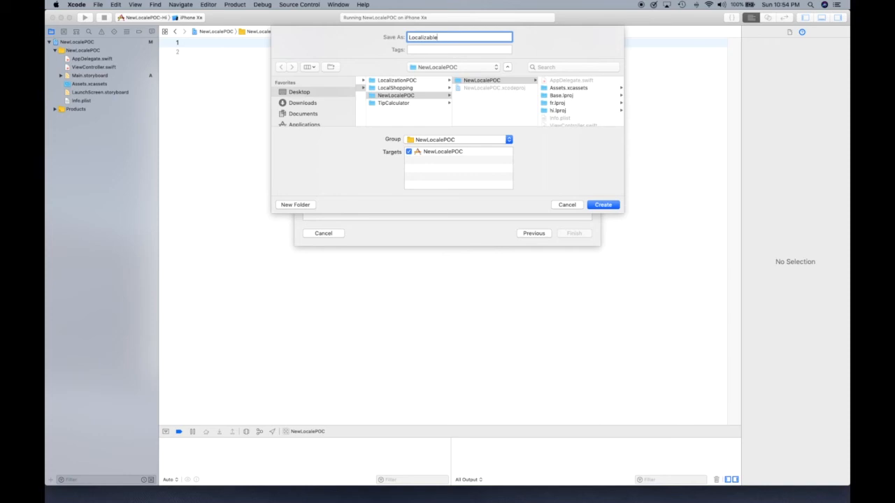
pyautogui.click(603, 204)
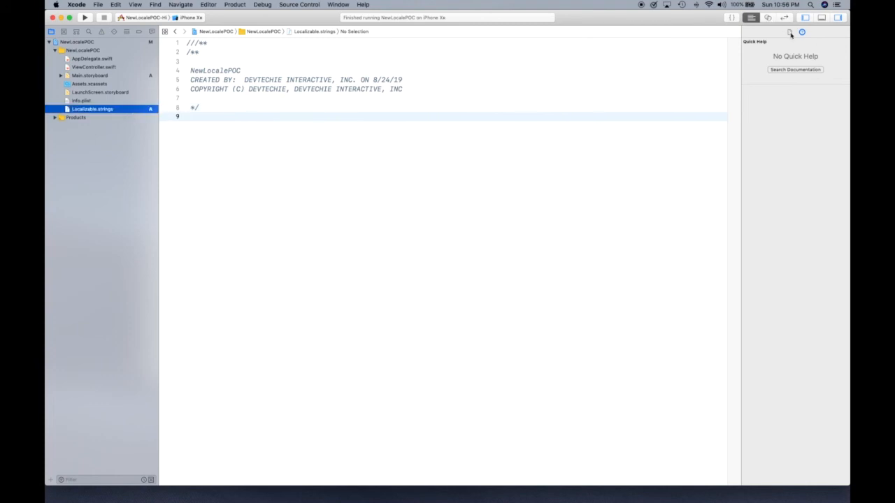
# Localize Localizable.strings into Hindi via the File Inspector's Localize button
pyautogui.click(784, 32)
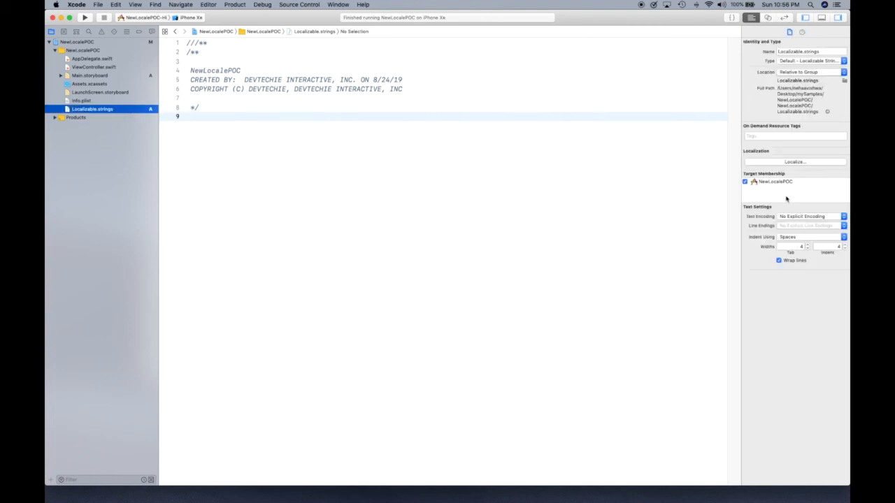
pyautogui.click(796, 162)
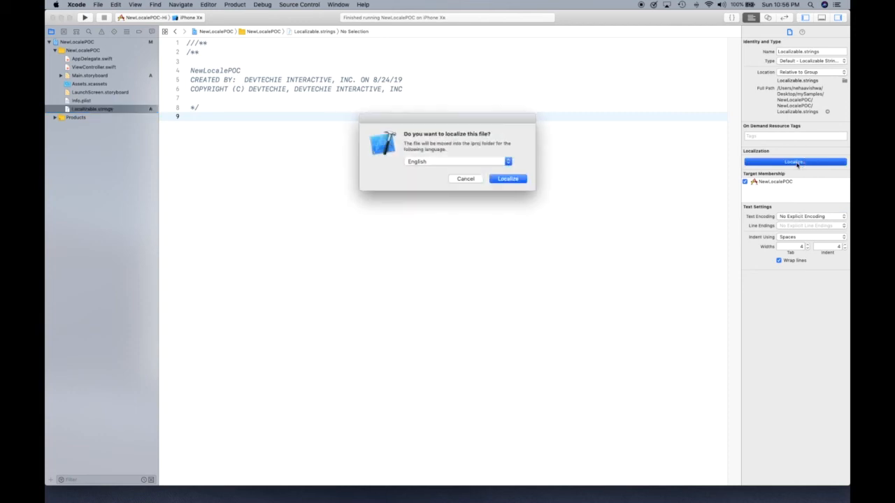
pyautogui.click(456, 162)
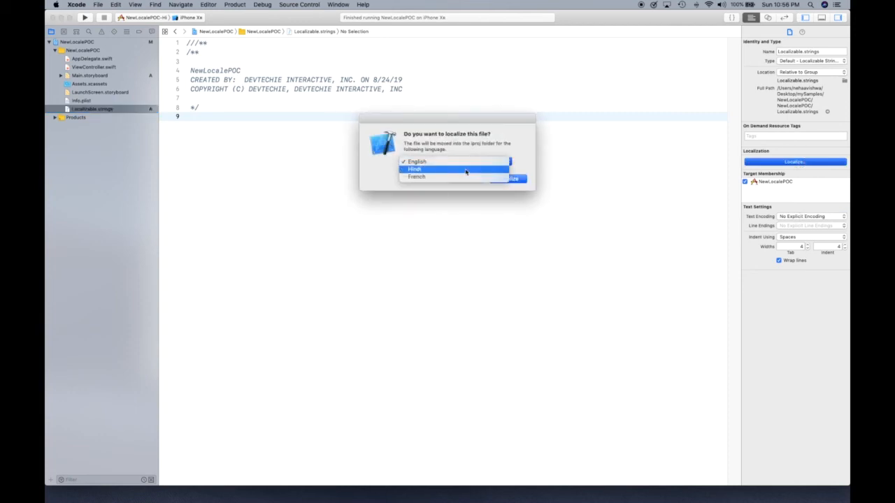
pyautogui.click(435, 169)
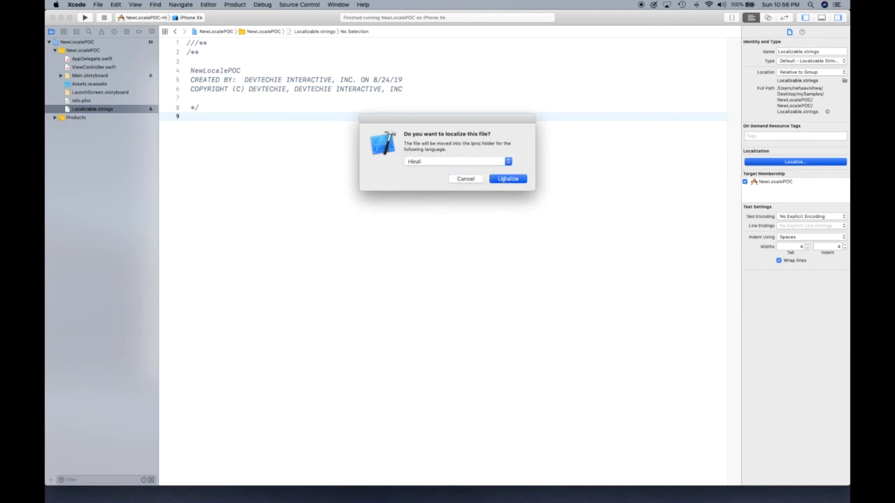
pyautogui.click(508, 178)
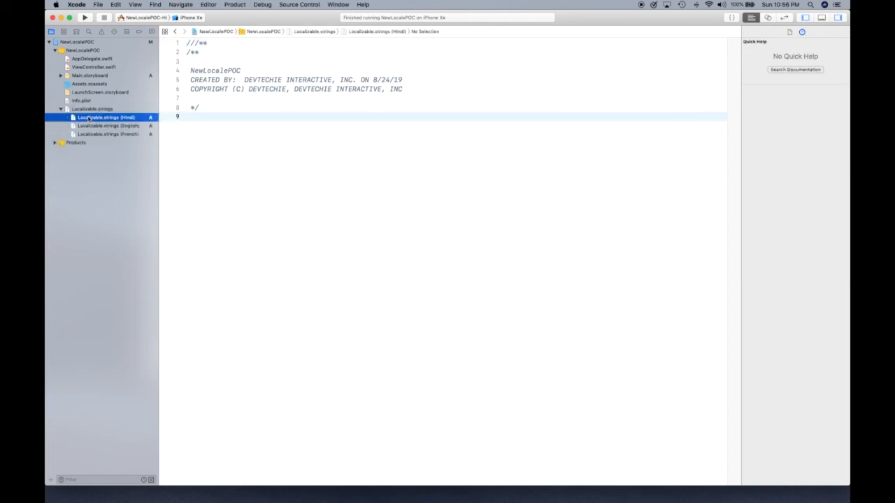
# Check the French and English Localizable.strings, select the group and show its localization details
pyautogui.click(105, 134)
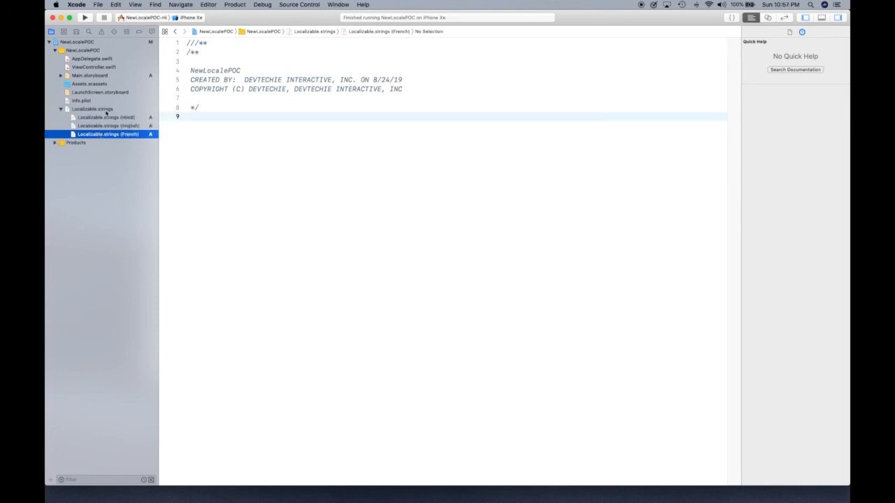
pyautogui.click(108, 126)
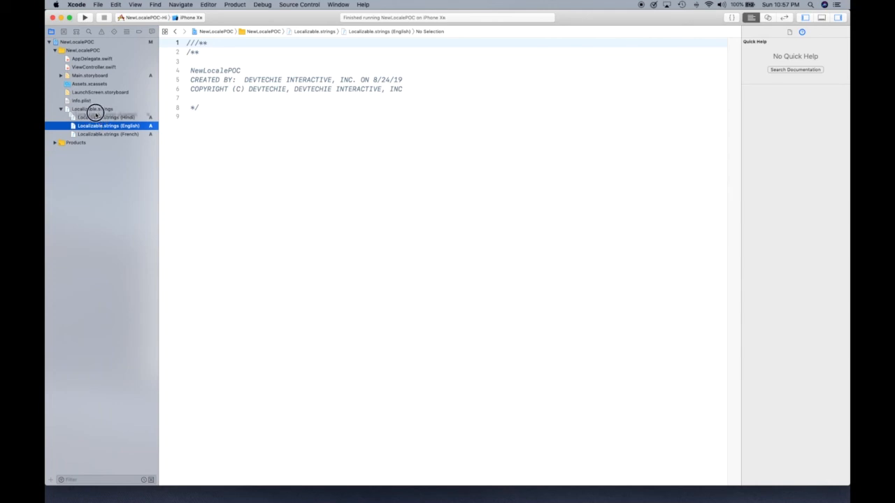
pyautogui.click(87, 109)
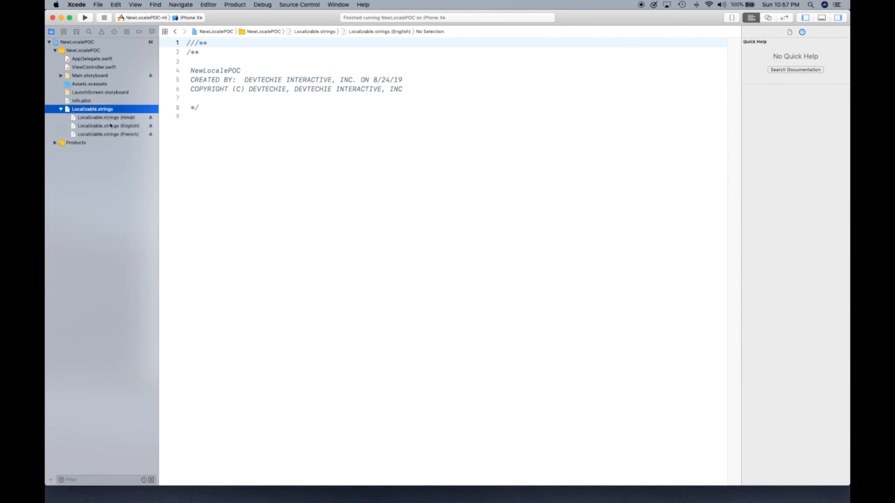
pyautogui.click(108, 126)
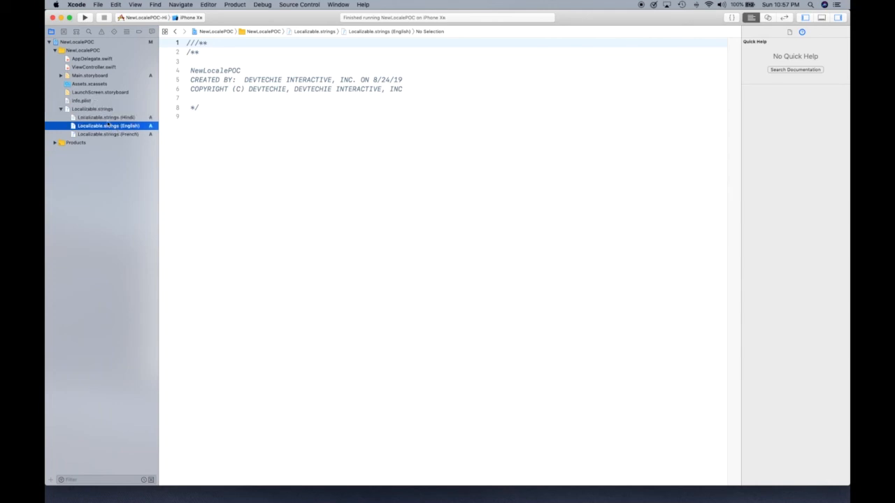
pyautogui.click(85, 109)
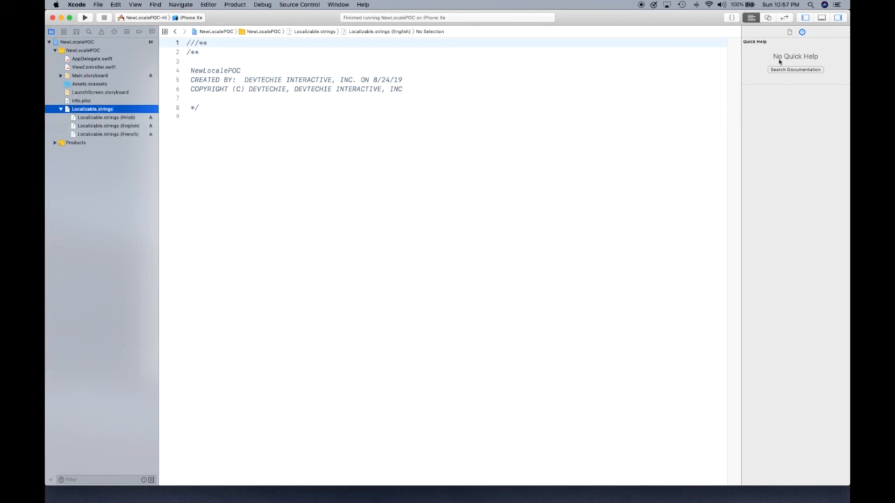
pyautogui.click(790, 32)
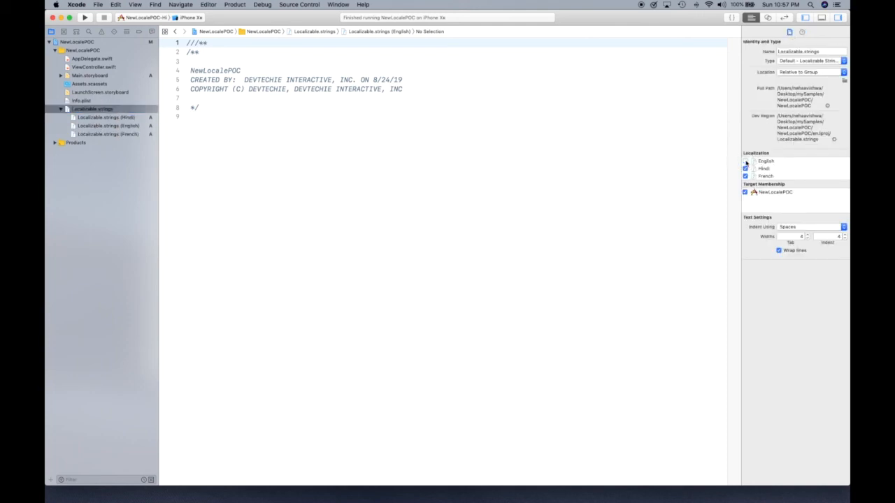
# Remove English from Localizable.strings' localizations, then review the remaining Hindi version and the group
pyautogui.click(746, 161)
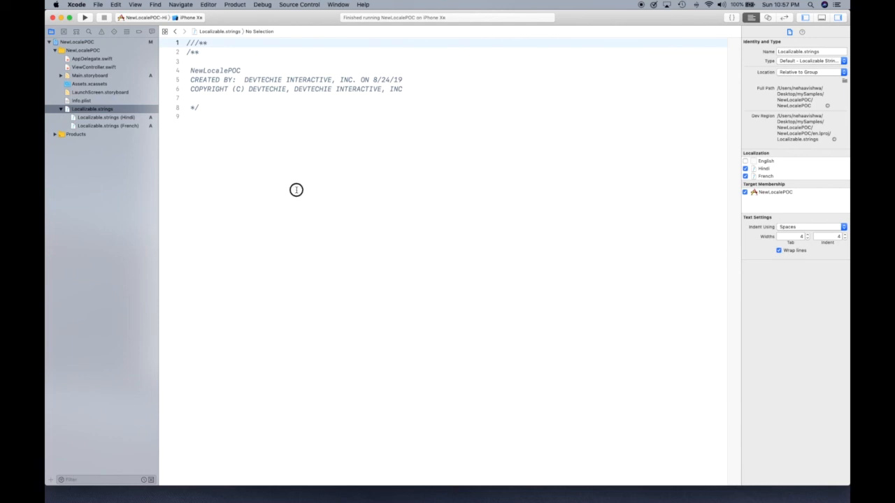
pyautogui.click(105, 117)
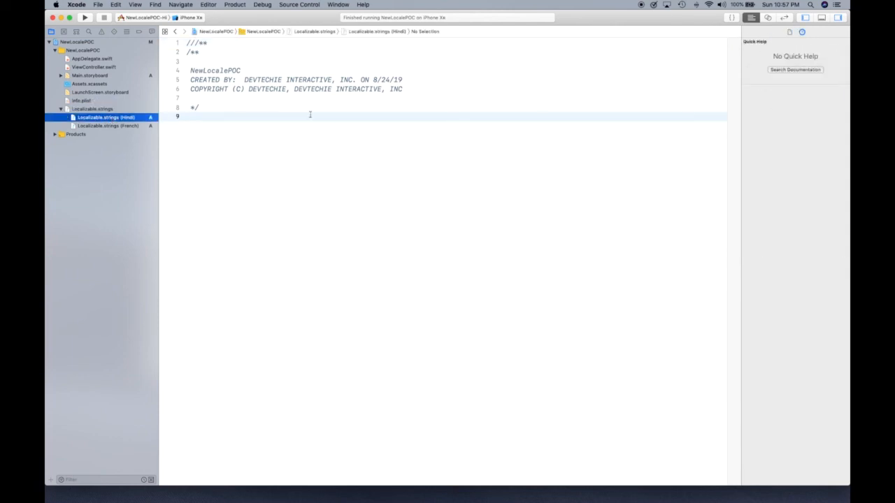
pyautogui.click(80, 109)
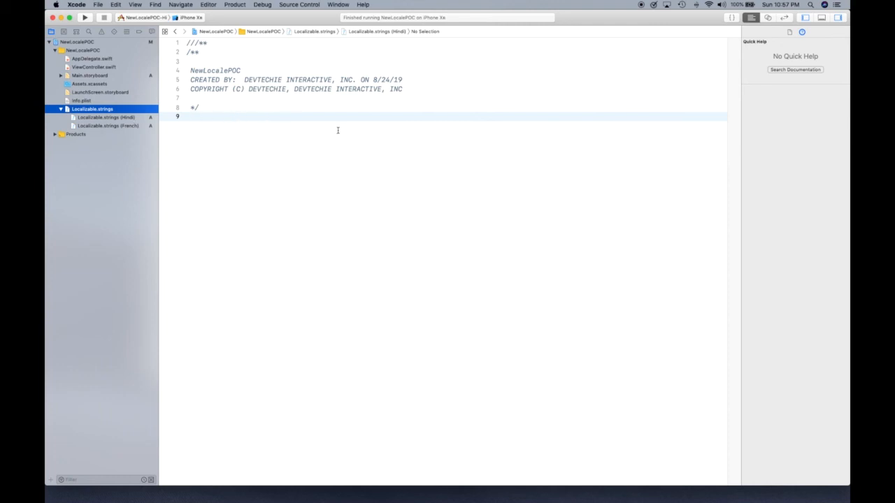
pyautogui.click(106, 118)
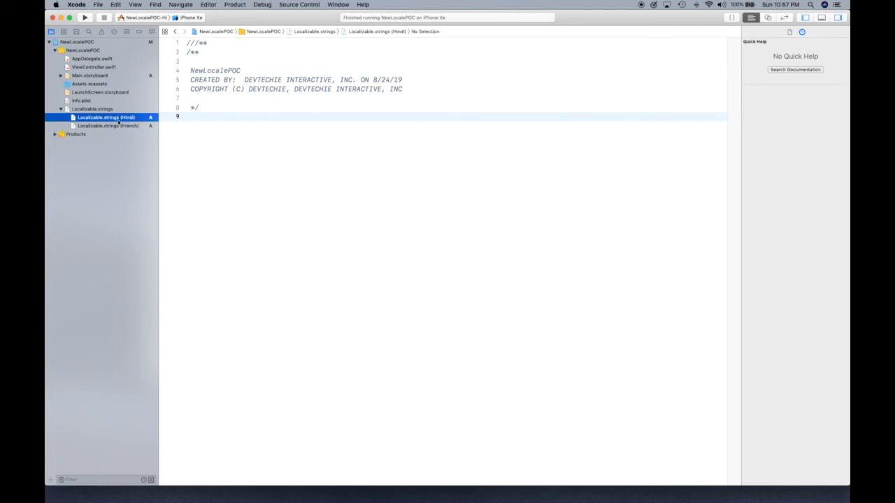
pyautogui.click(91, 109)
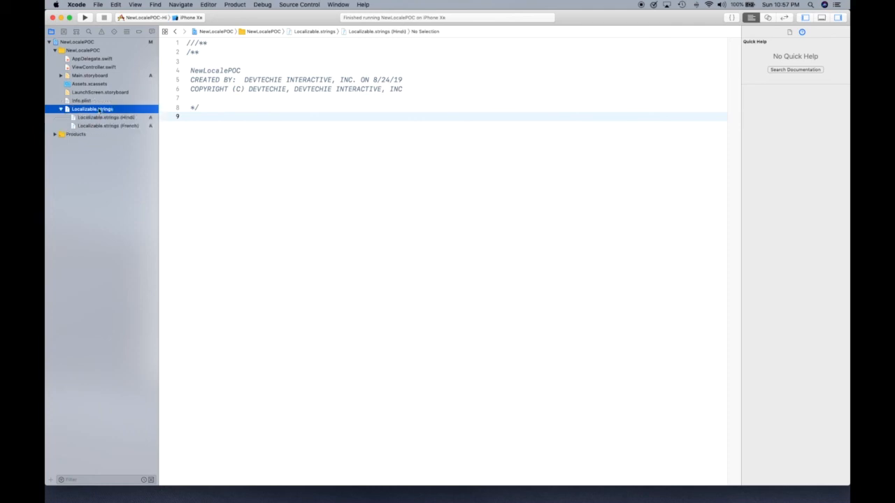
pyautogui.moveTo(275, 171)
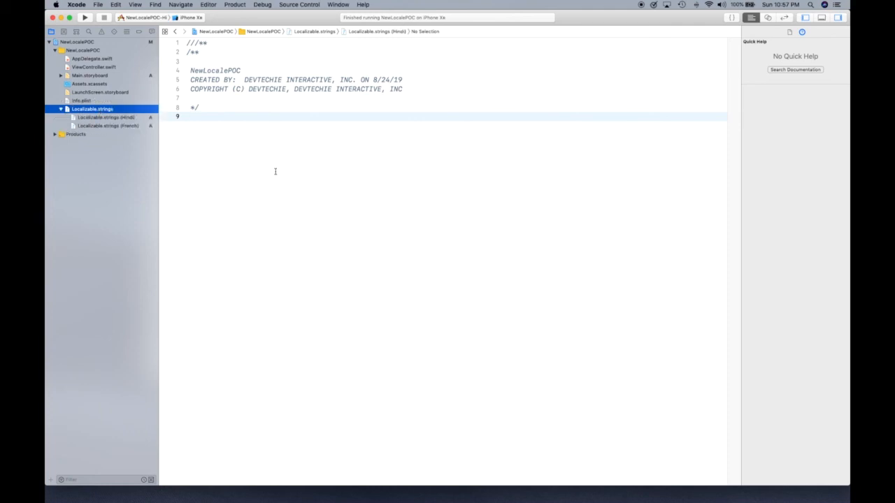